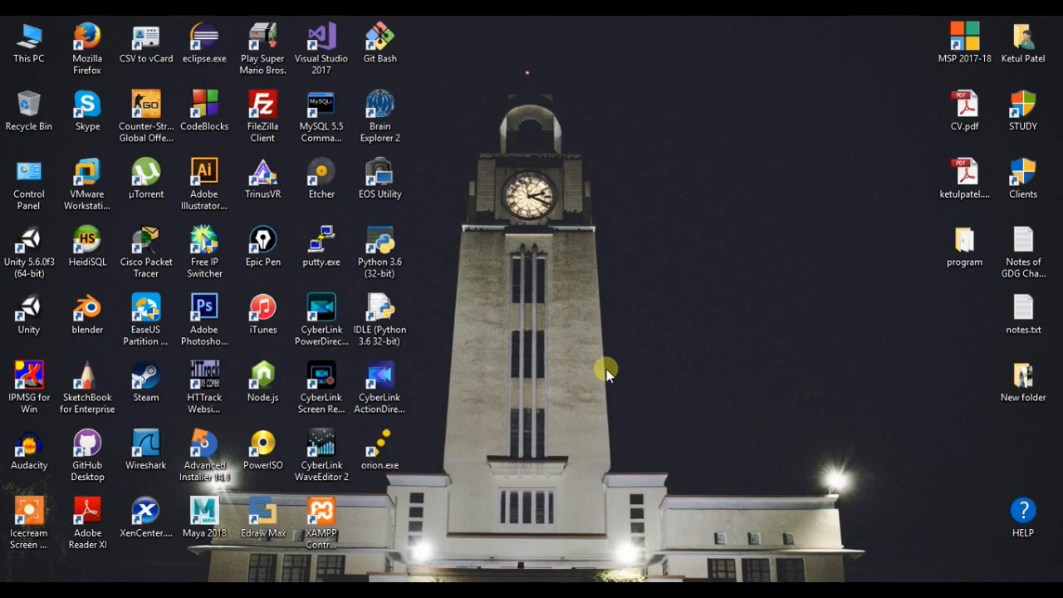
mouse_move(794, 200)
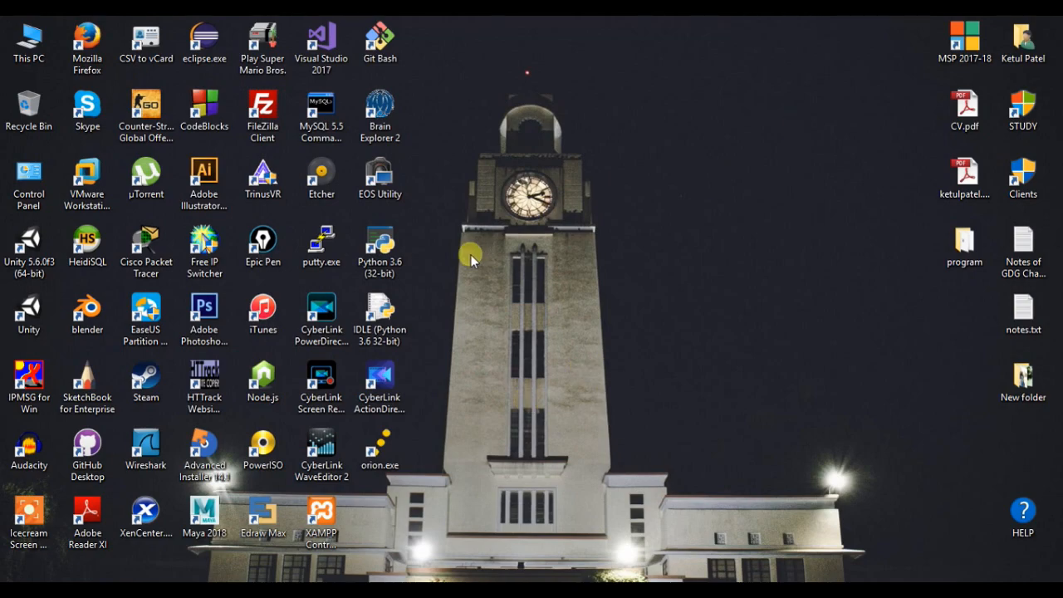
mouse_move(431, 252)
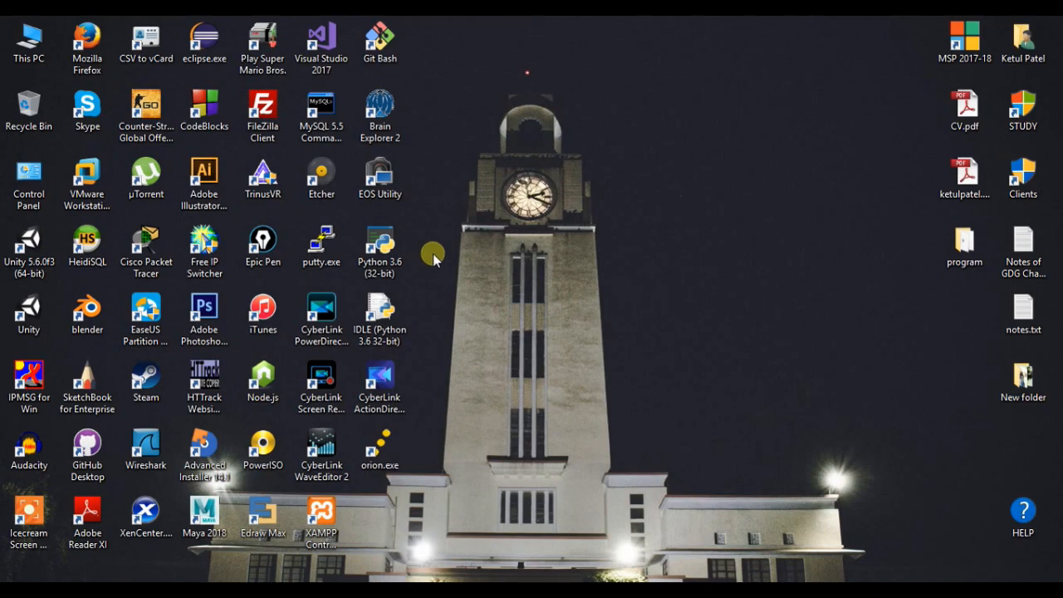
Navigate into the Scripts folder inside New folder on drive C
right_click(432, 253)
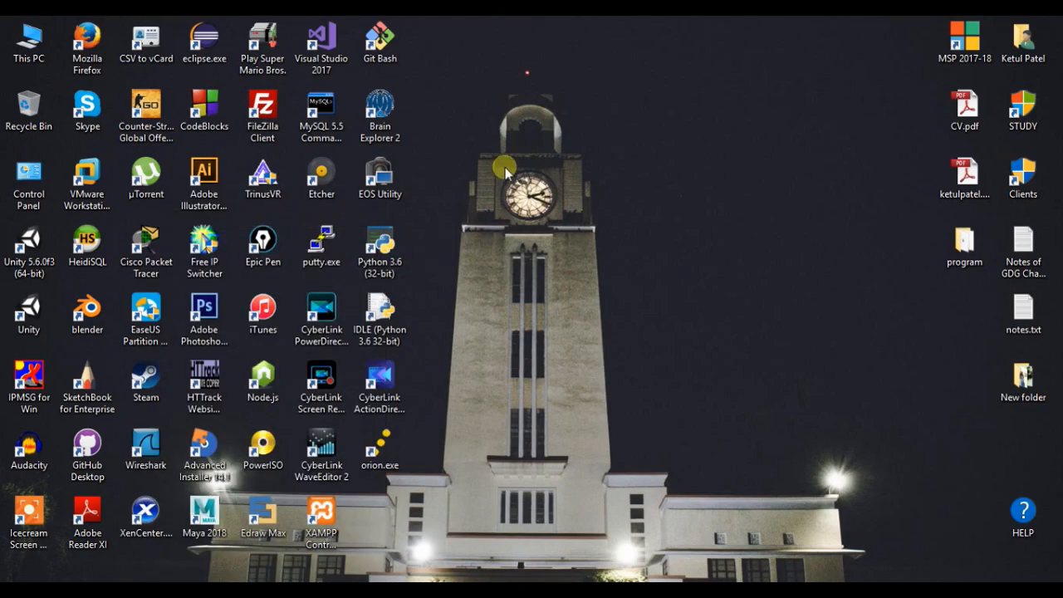
double_click(1023, 378)
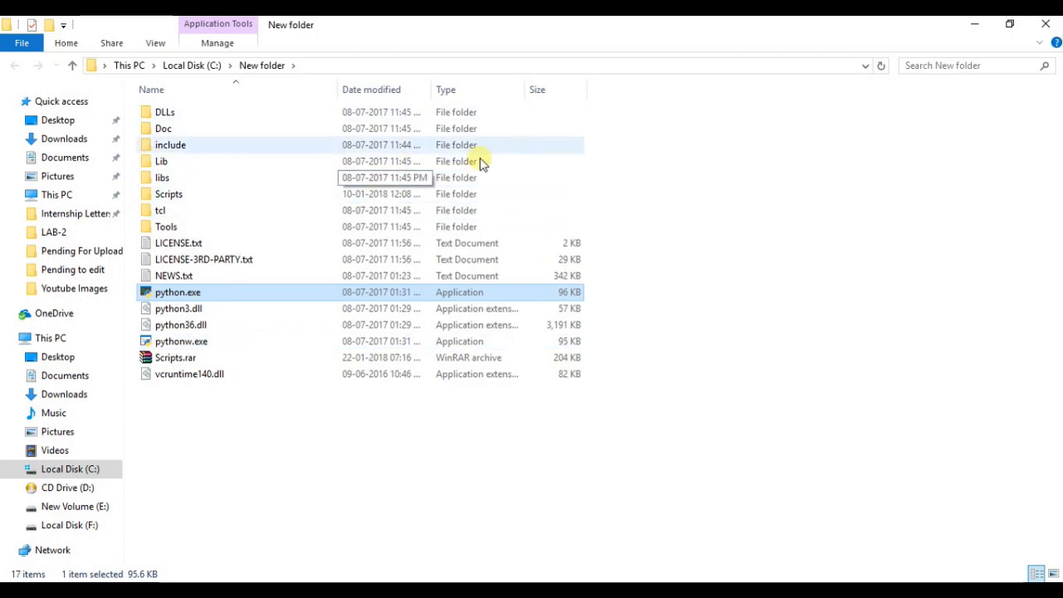
mouse_move(495, 160)
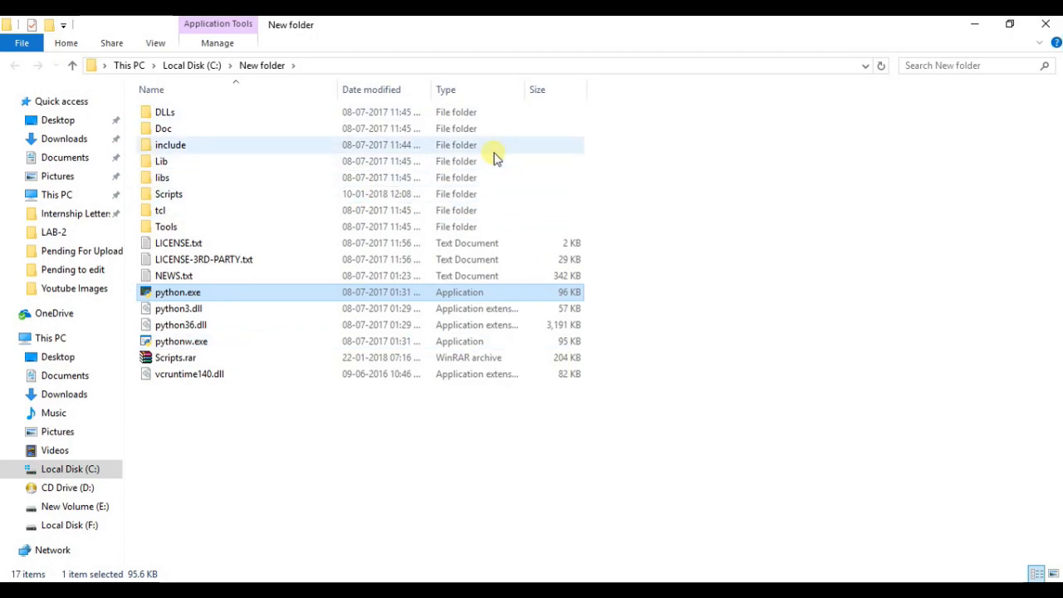
mouse_move(399, 193)
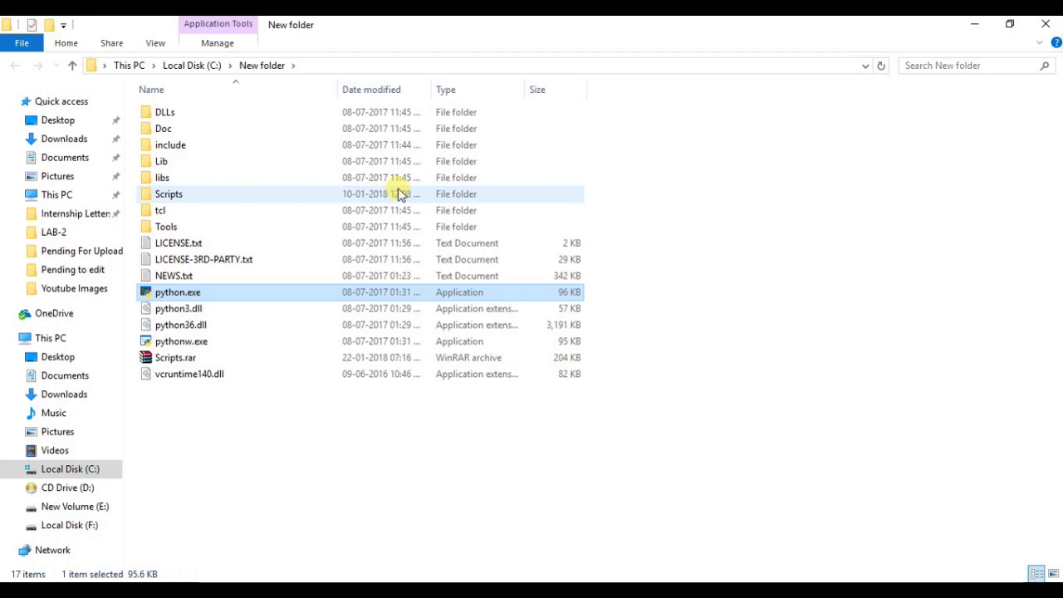
double_click(170, 192)
text(cm)
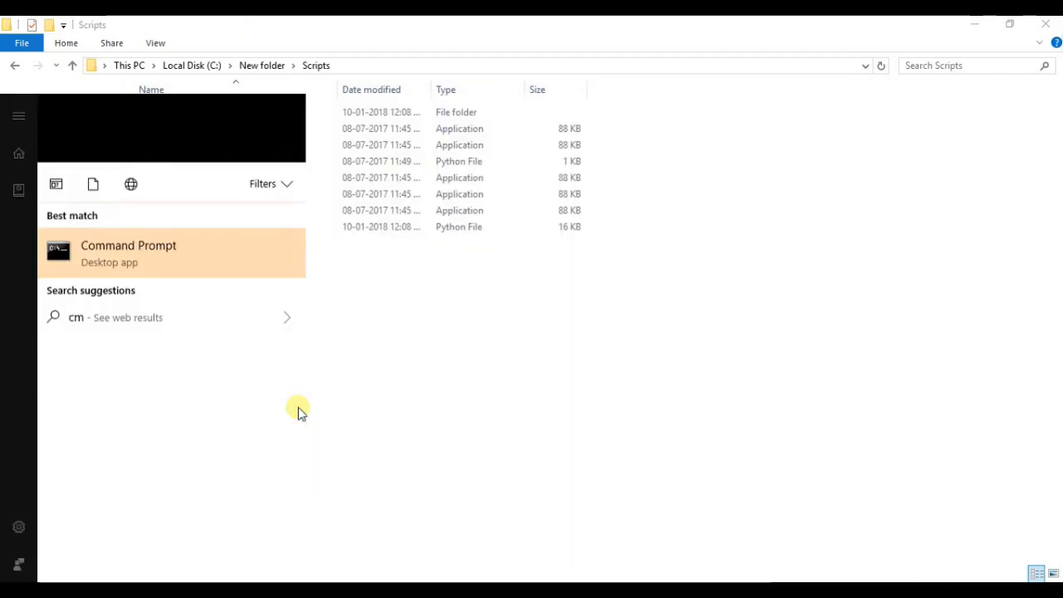
Launch Command Prompt and change directory to C:\New folder\Scripts
click(128, 252)
text(c)
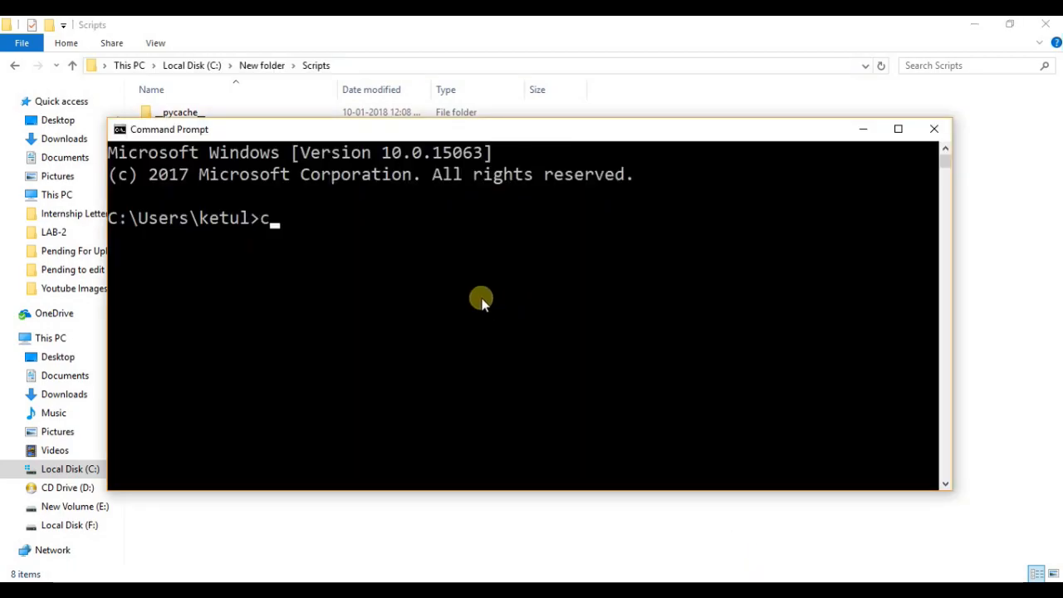
text(d C:\New folder\Scripts)
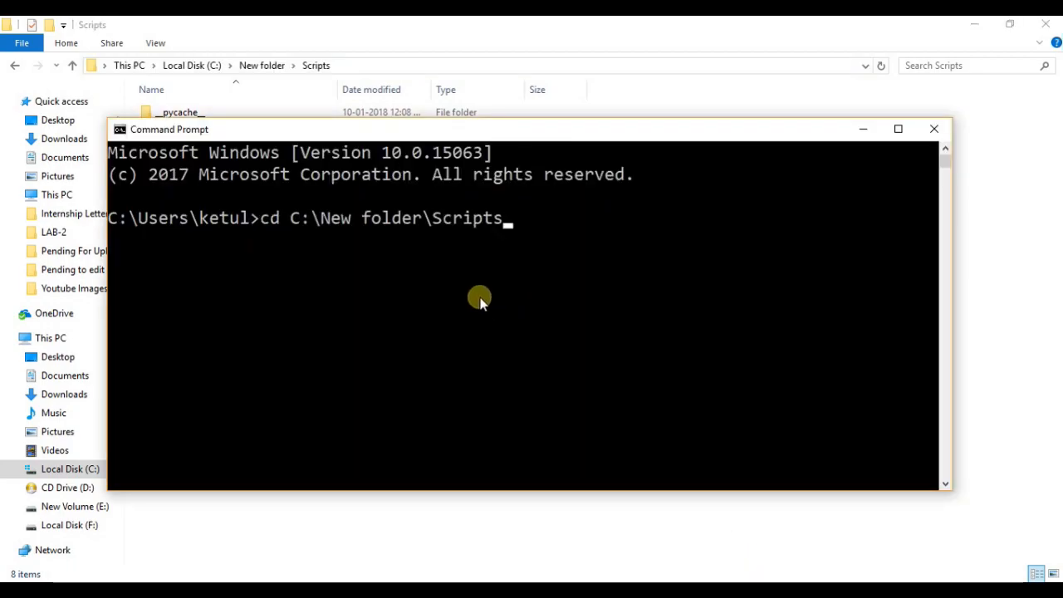
key(enter)
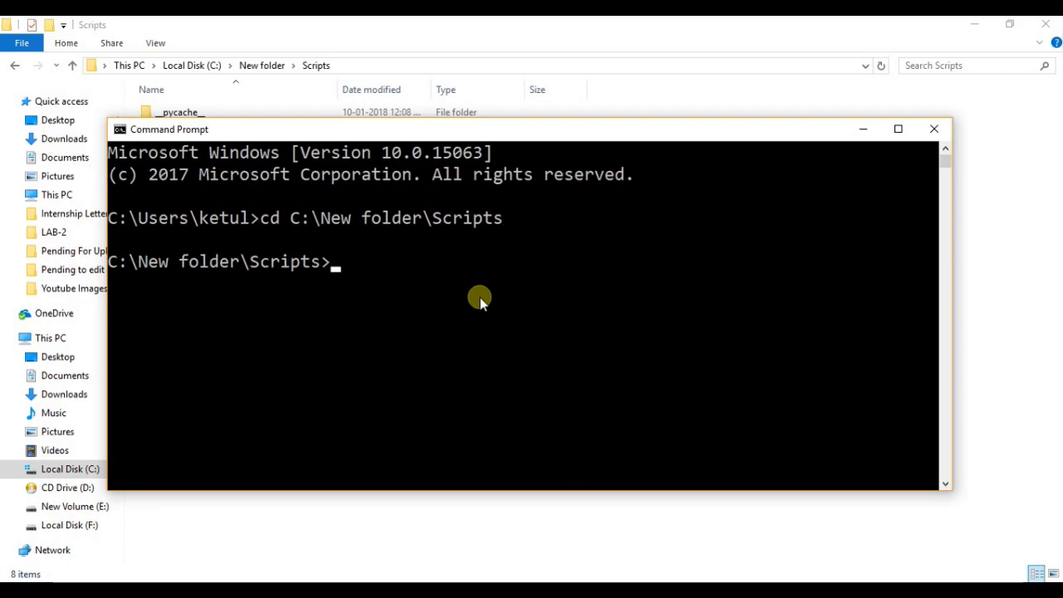
mouse_move(987, 139)
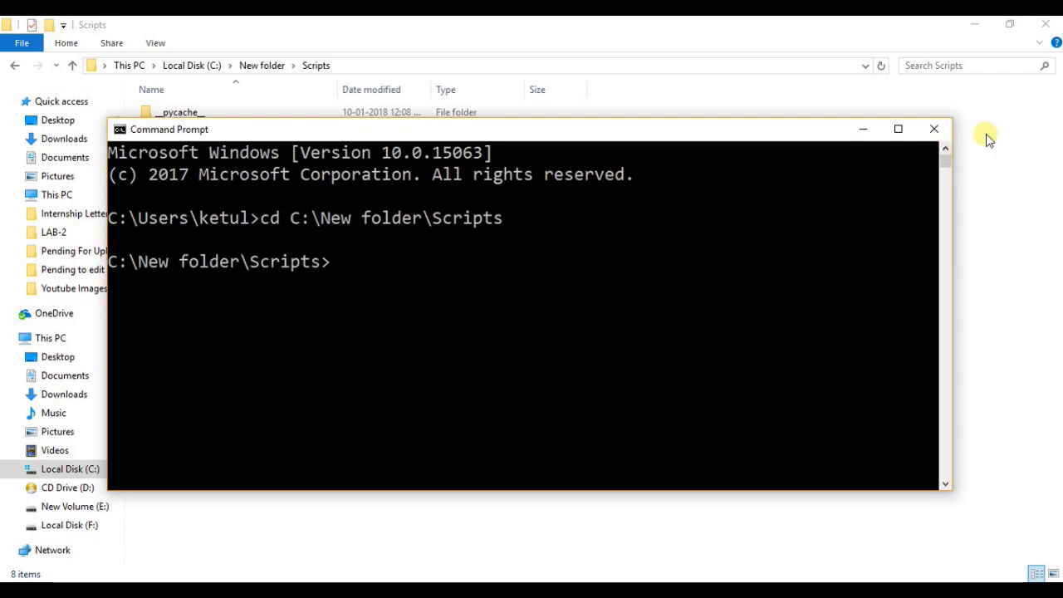
Enter the pip install --upgrade command with the tensorflow 0.12.0 wheel URL and maximize the console
click(933, 130)
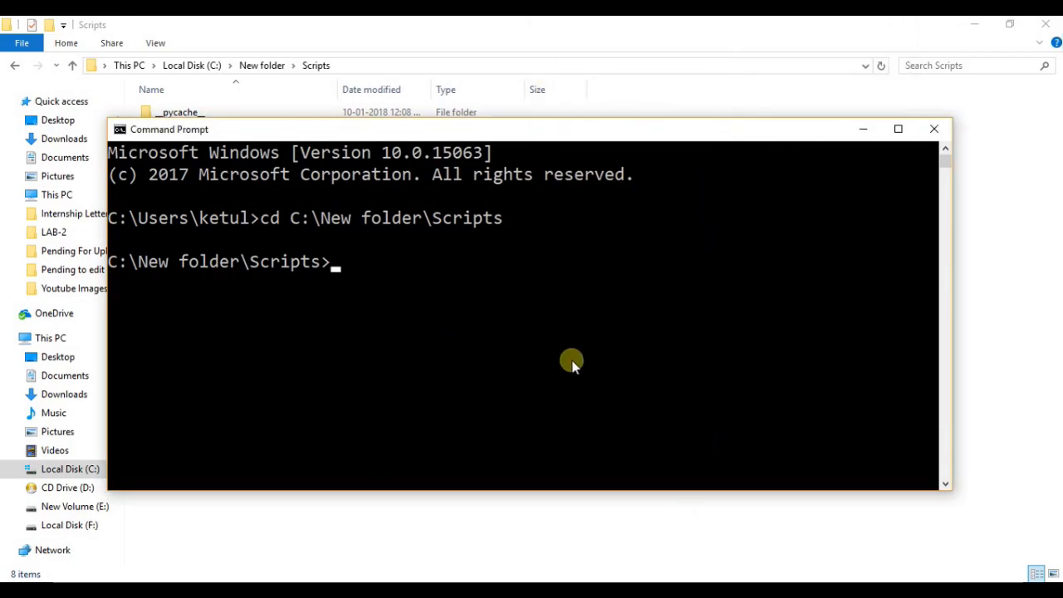
mouse_move(481, 305)
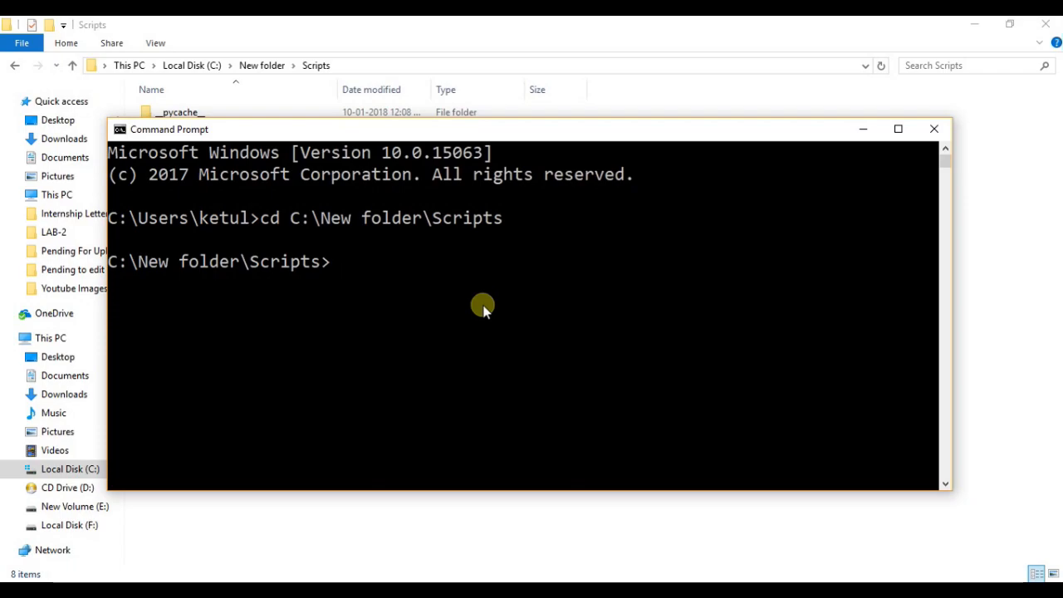
text(python3 -m pip install --upgrade https://storage.googleapis.com/tensorflow/mac/cpu/tensorflow-0.12.0-py3-none-any.whl)
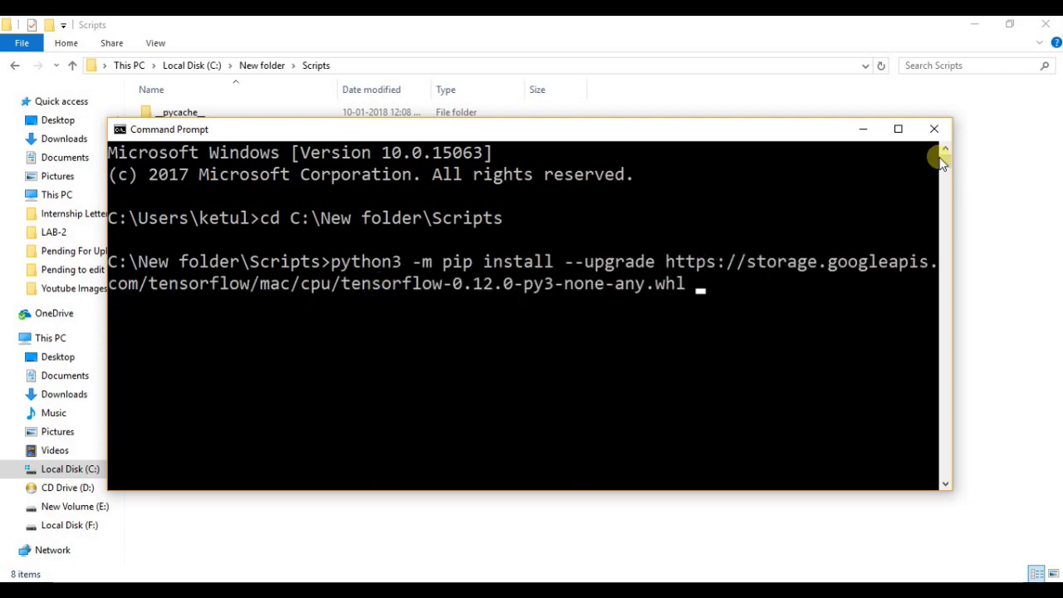
click(897, 129)
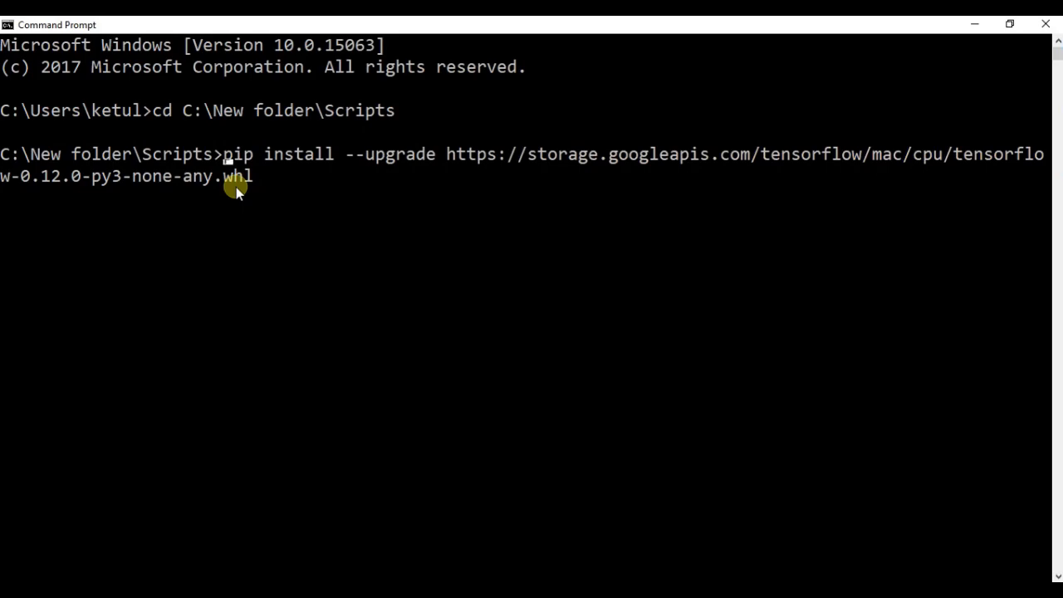
Run the install so tensorflow 0.12.0 with numpy, protobuf, setuptools, six and wheel installs successfully
key(enter)
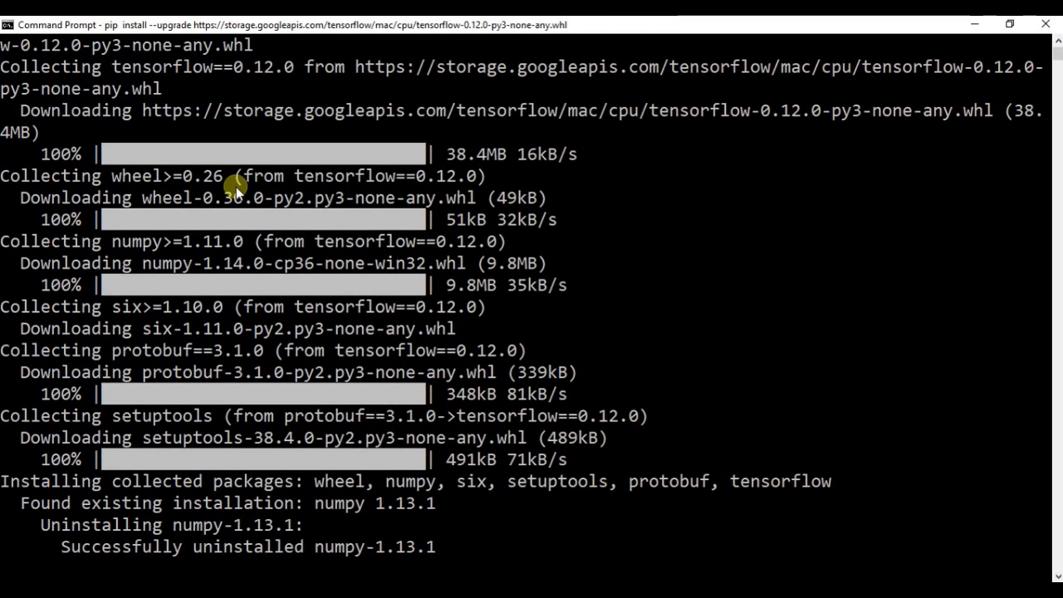
scroll(down, 3)
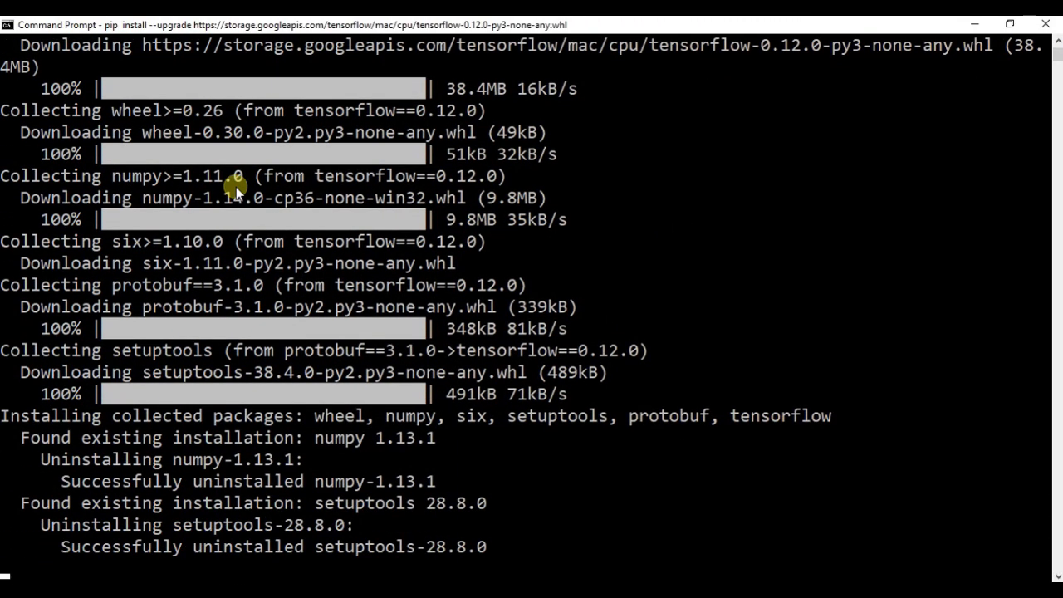
scroll(down, 3)
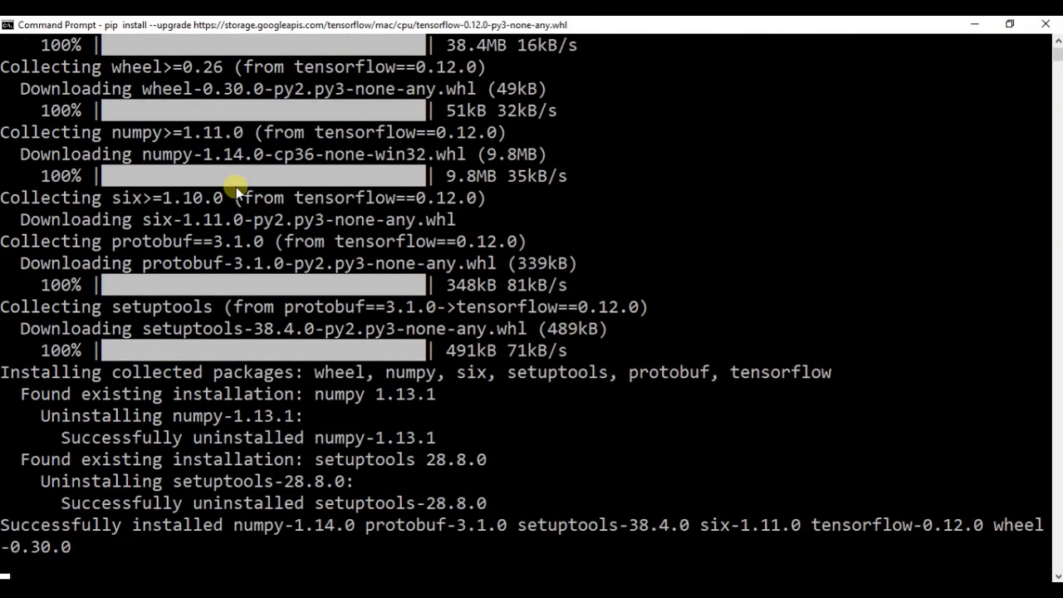